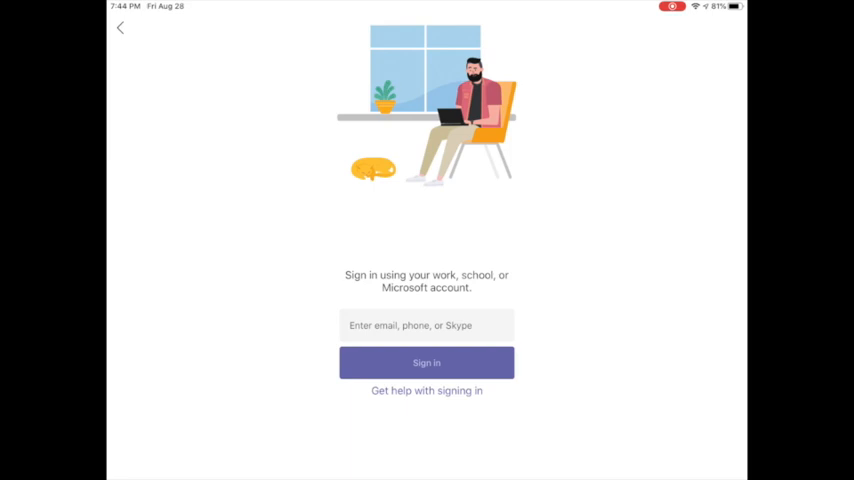
Step: Sign in with the school email, choosing Work or school account in the account picker
{"action": "left_click", "coordinate": [426, 324]}
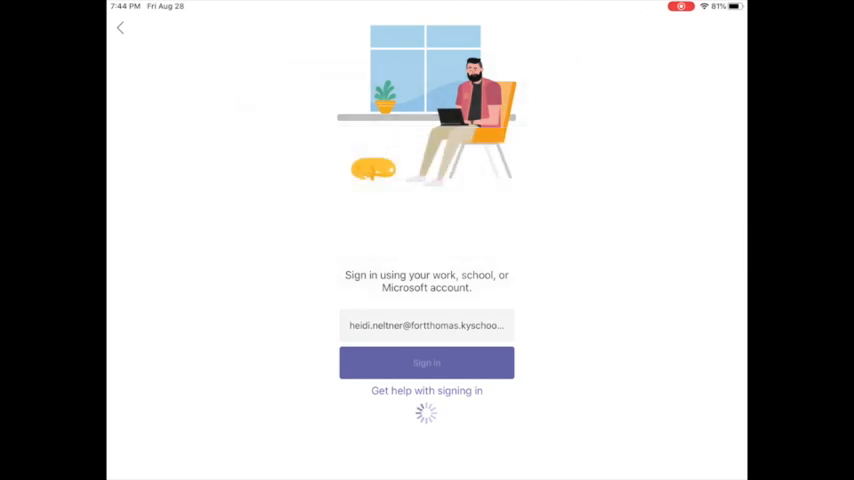
{"action": "left_click", "coordinate": [426, 362]}
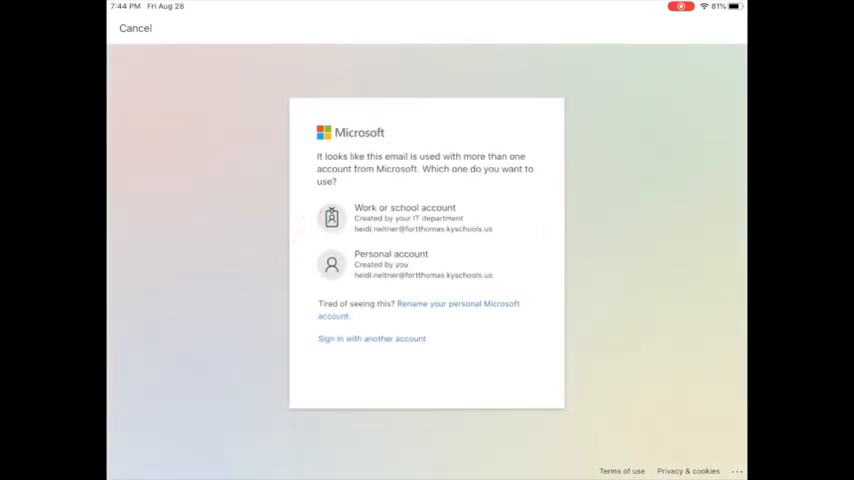
{"action": "left_click", "coordinate": [404, 216]}
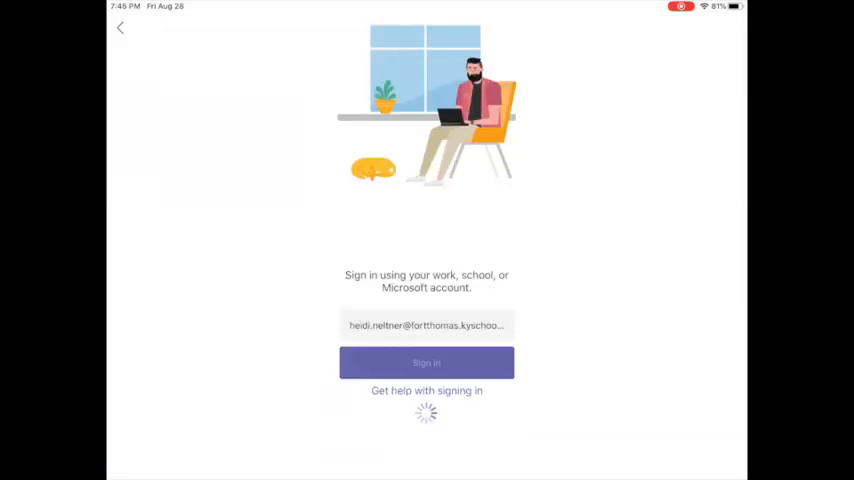
Step: Browse the Chat list, the Teams list and the Just DLCs General channel, then land on Calendar
{"action": "left_click", "coordinate": [426, 362]}
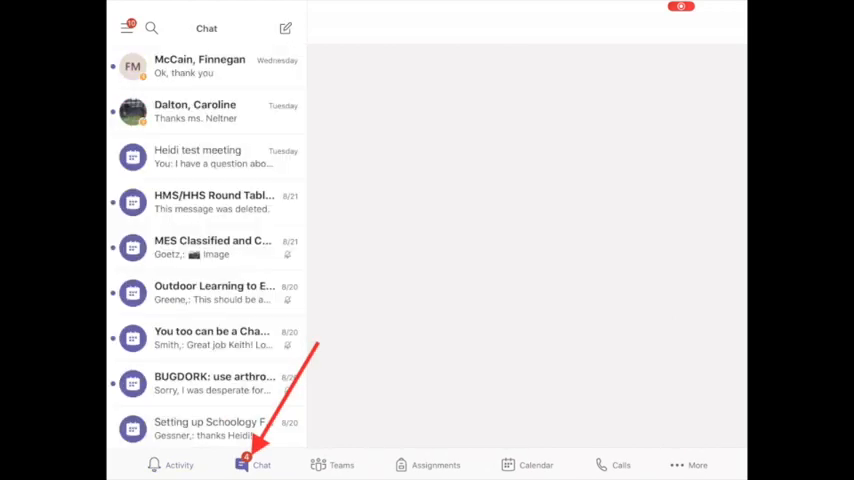
{"action": "left_click", "coordinate": [340, 464]}
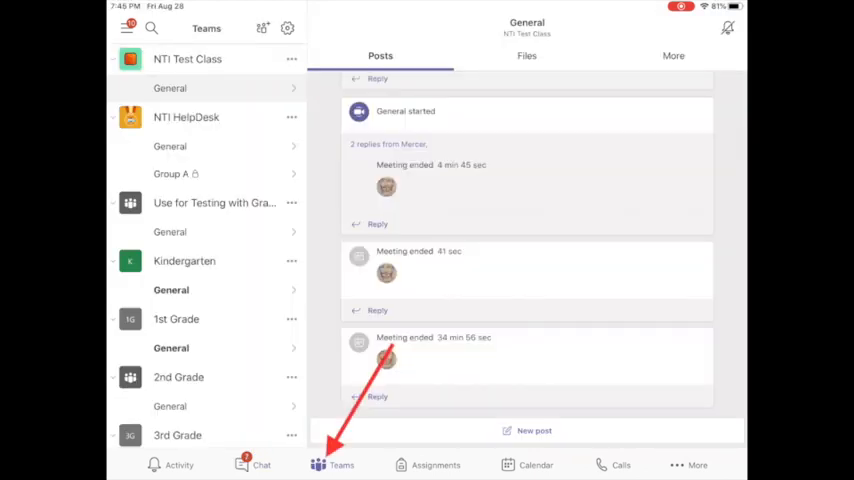
{"action": "scroll", "scroll_direction": "down", "scroll_amount": 3}
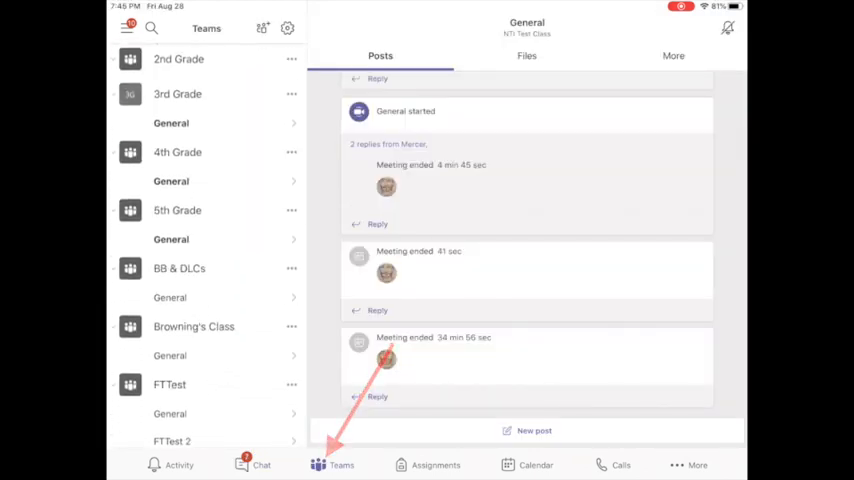
{"action": "scroll", "scroll_direction": "down", "scroll_amount": 3}
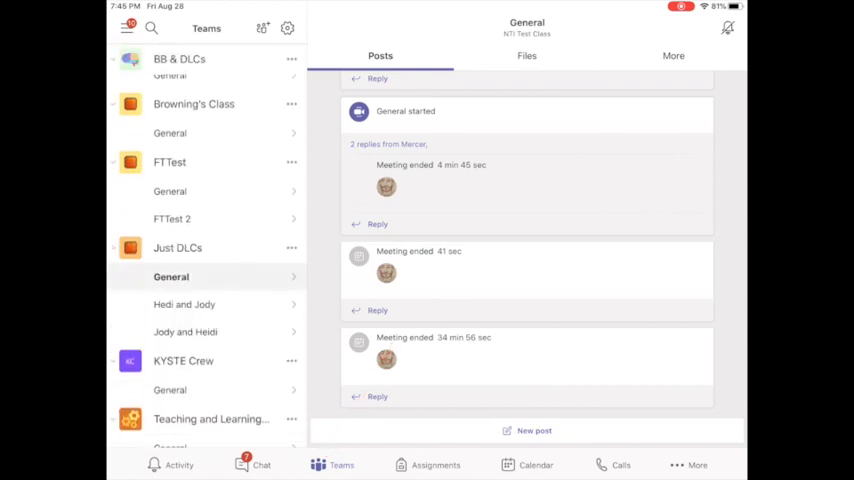
{"action": "left_click", "coordinate": [188, 332]}
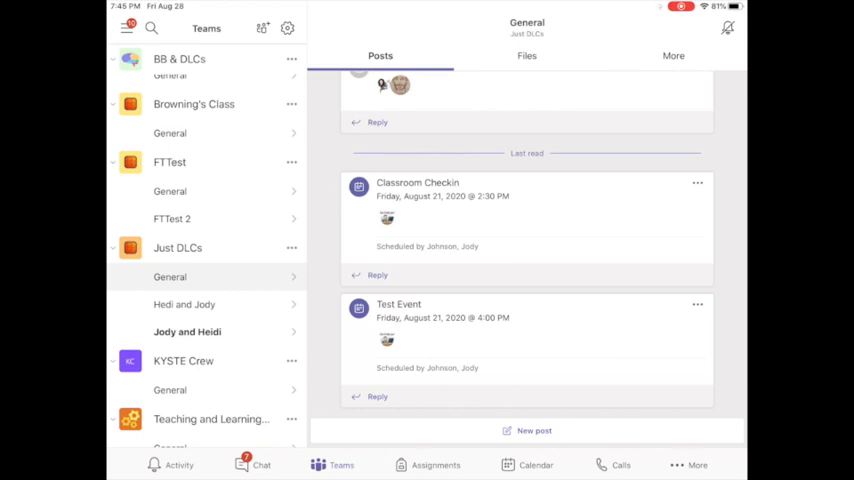
{"action": "left_click", "coordinate": [536, 464]}
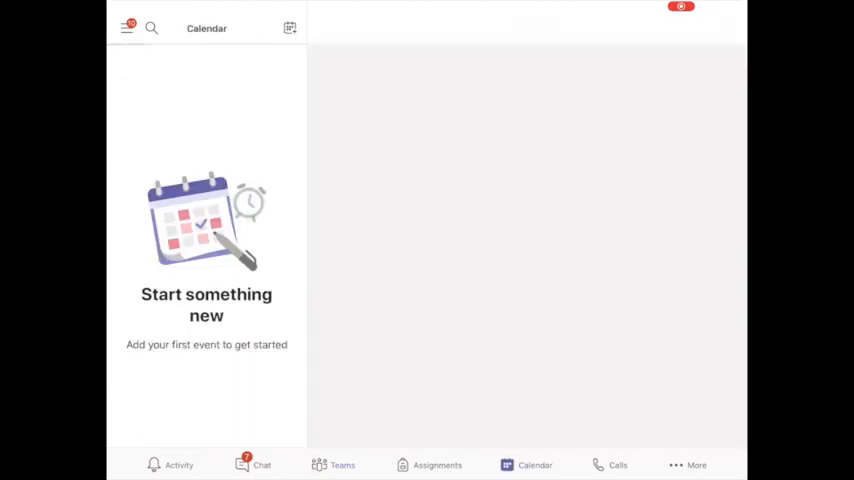
Step: View the test Teams meeting details, then the Calls history and the Activity feed
{"action": "left_click", "coordinate": [536, 464]}
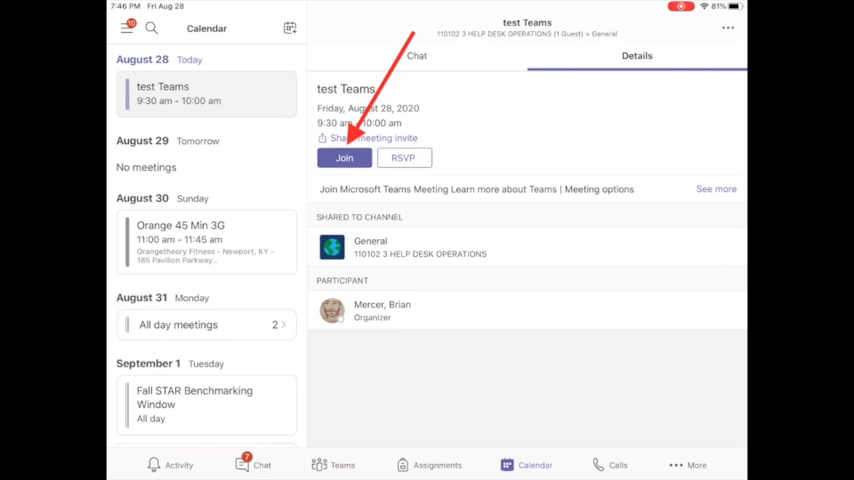
{"action": "left_click", "coordinate": [620, 464]}
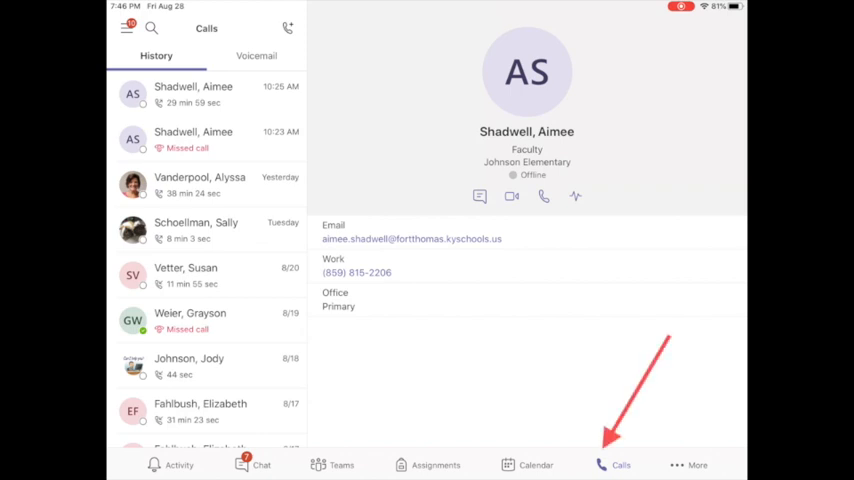
{"action": "left_click", "coordinate": [178, 464]}
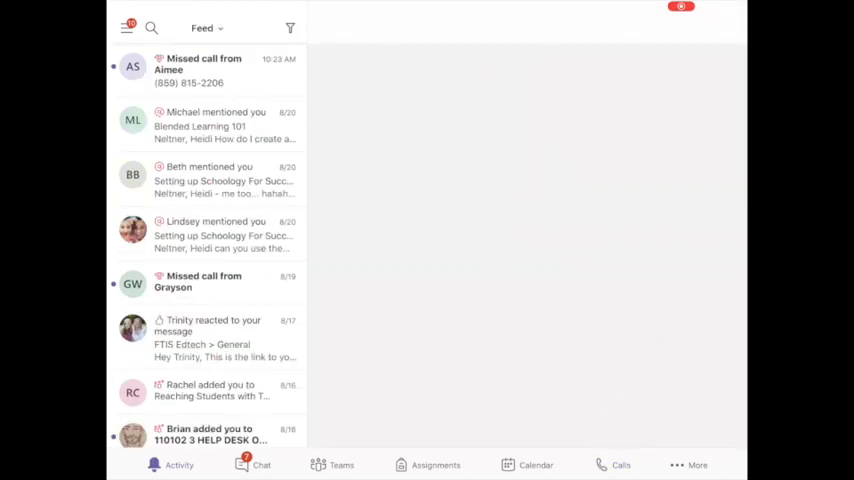
{"action": "left_click", "coordinate": [152, 28]}
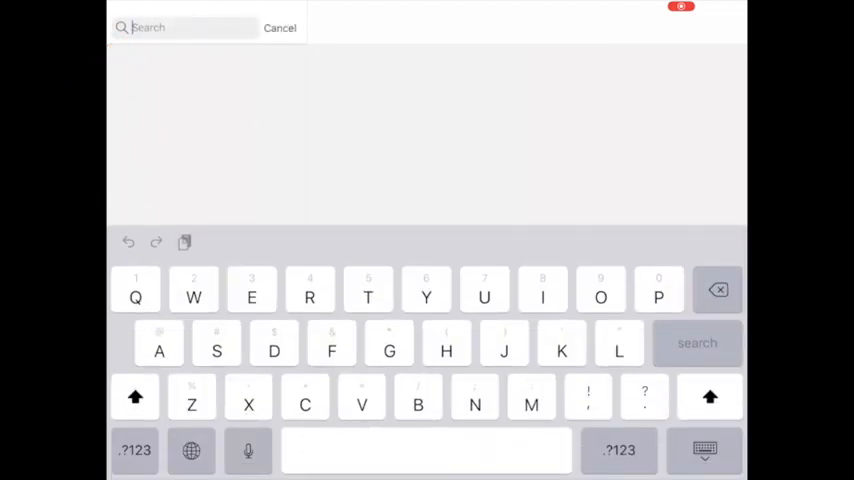
{"action": "type", "text": "John"}
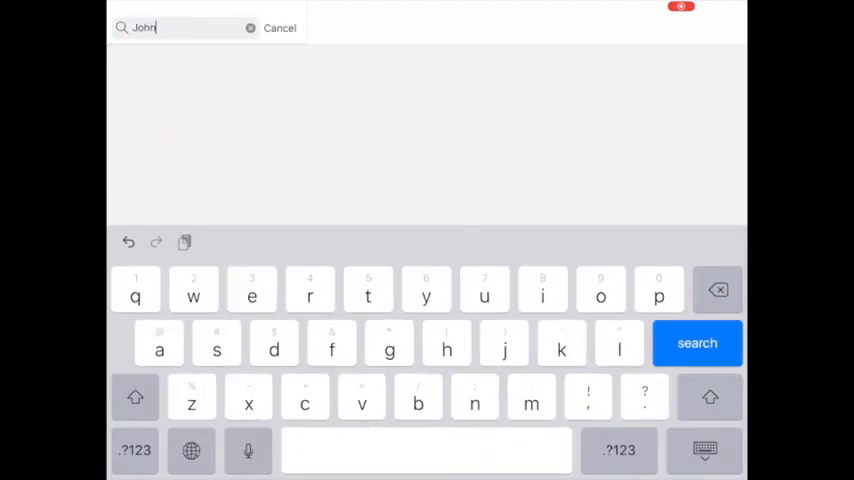
{"action": "type", "text": "son"}
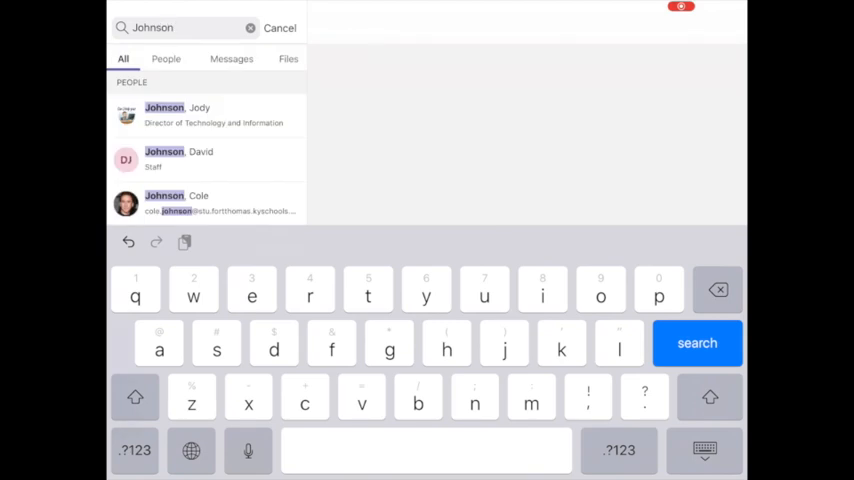
{"action": "left_click", "coordinate": [200, 116]}
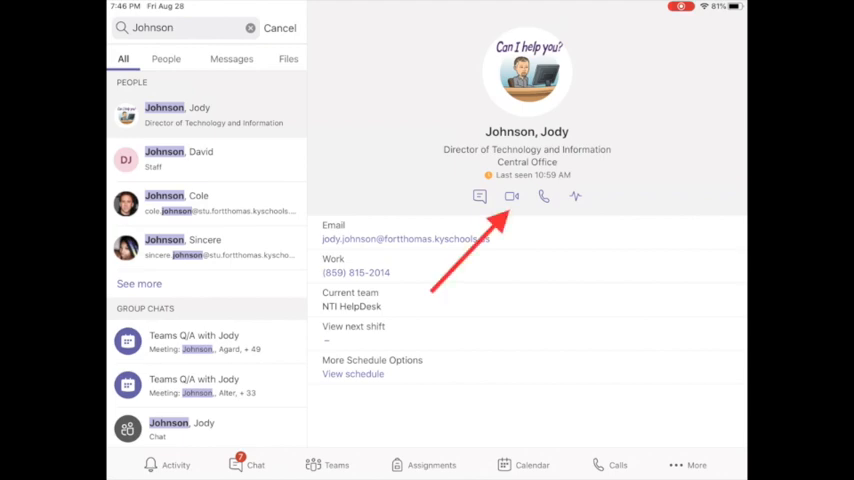
{"action": "left_click", "coordinate": [544, 196]}
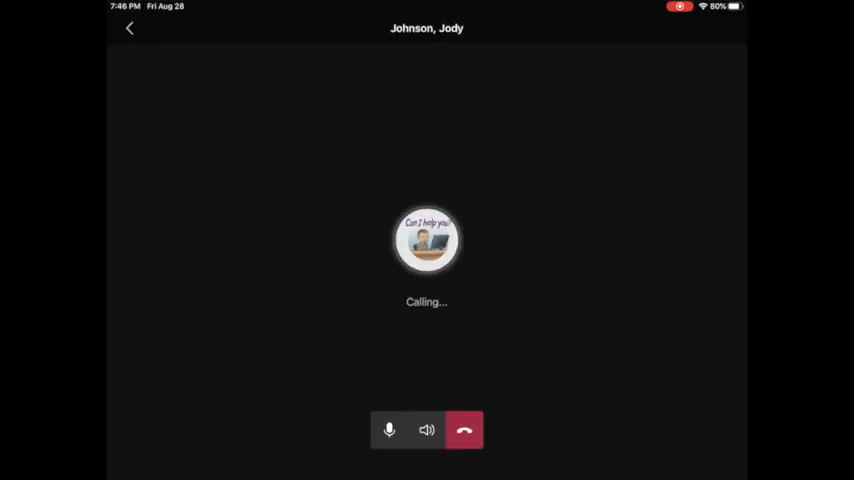
{"action": "left_click", "coordinate": [464, 430]}
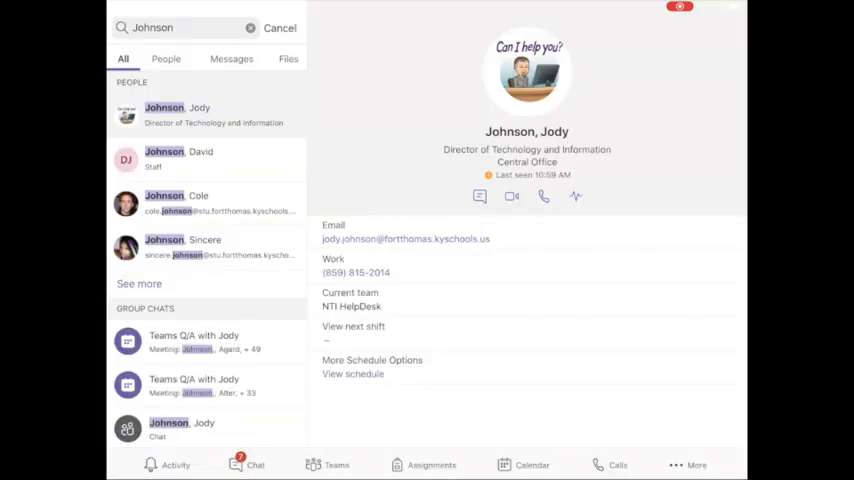